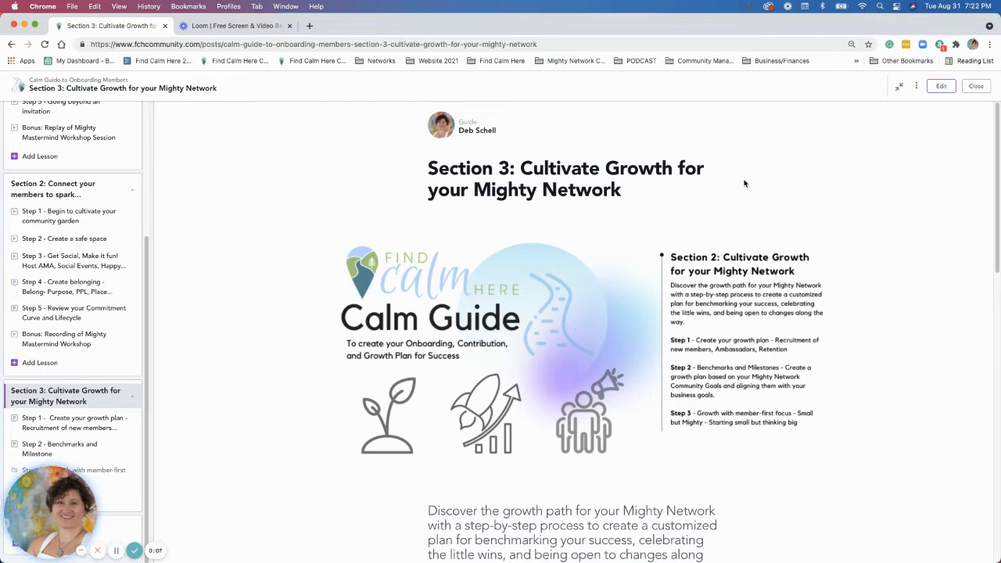
mouse_move(735, 180)
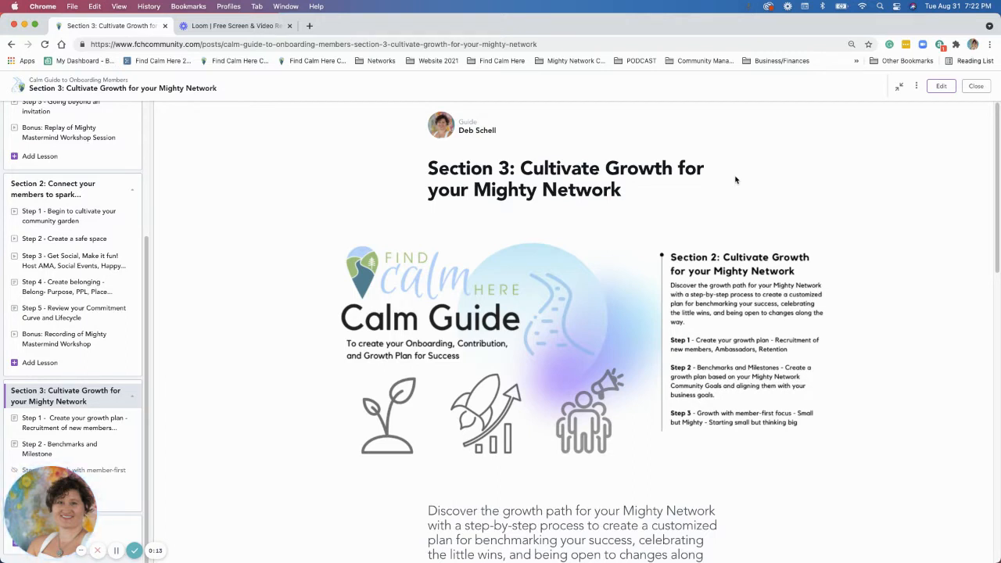
mouse_move(771, 222)
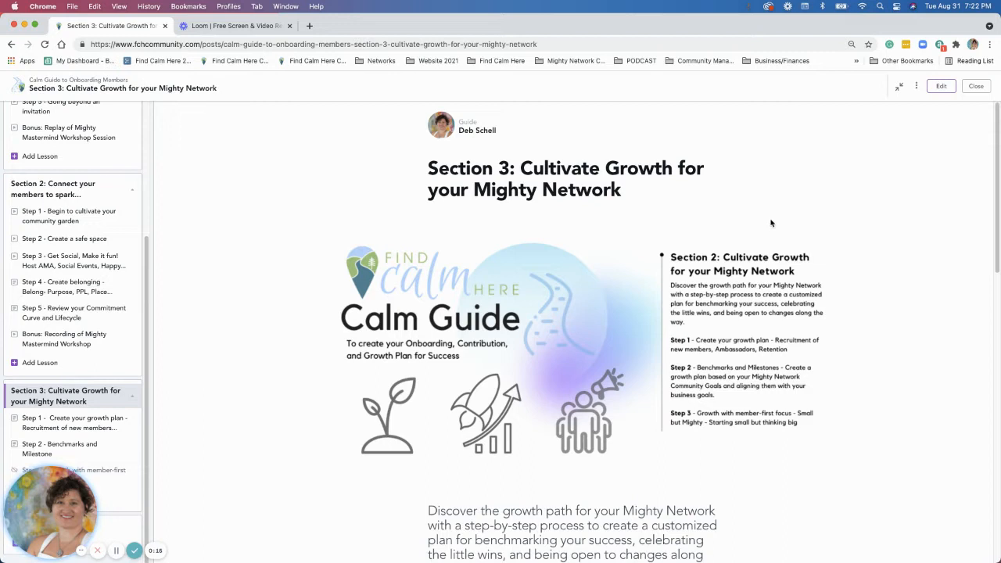
scroll(down, 3)
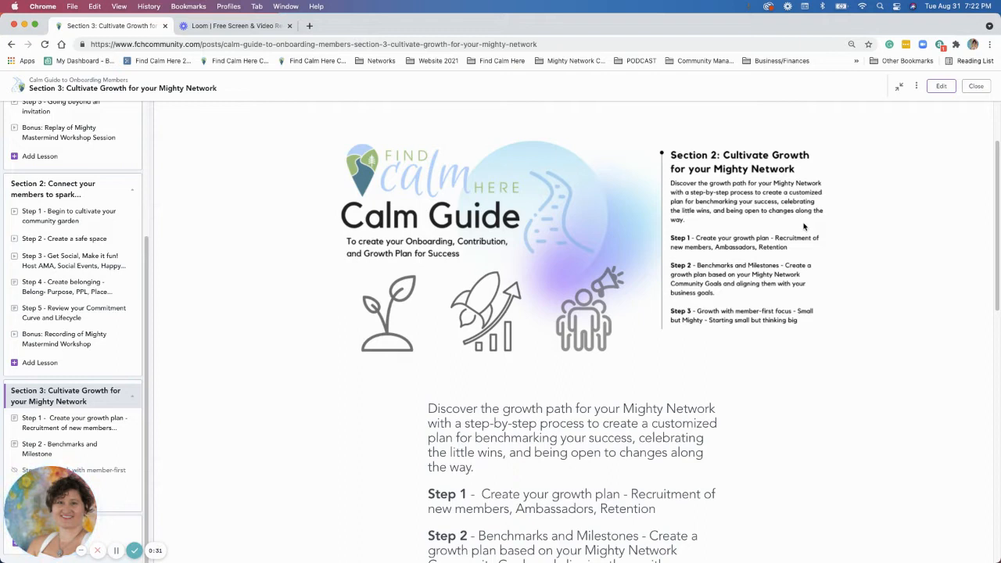
scroll(down, 3)
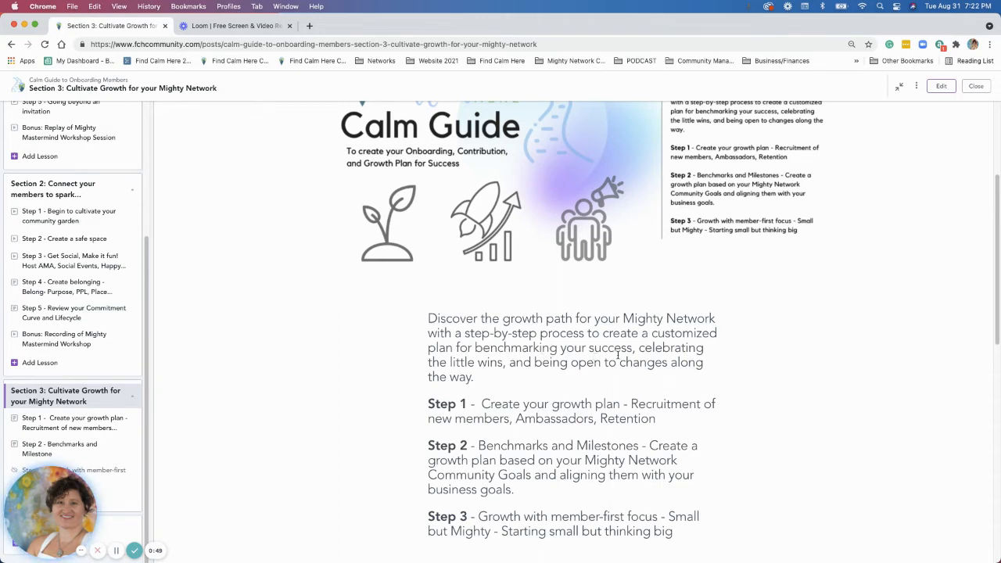
scroll(down, 3)
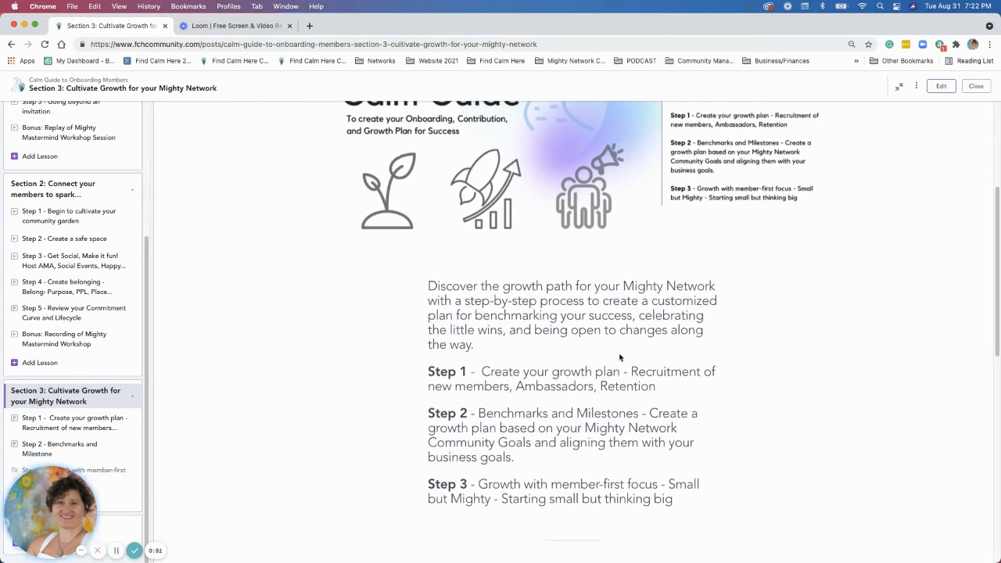
scroll(down, 3)
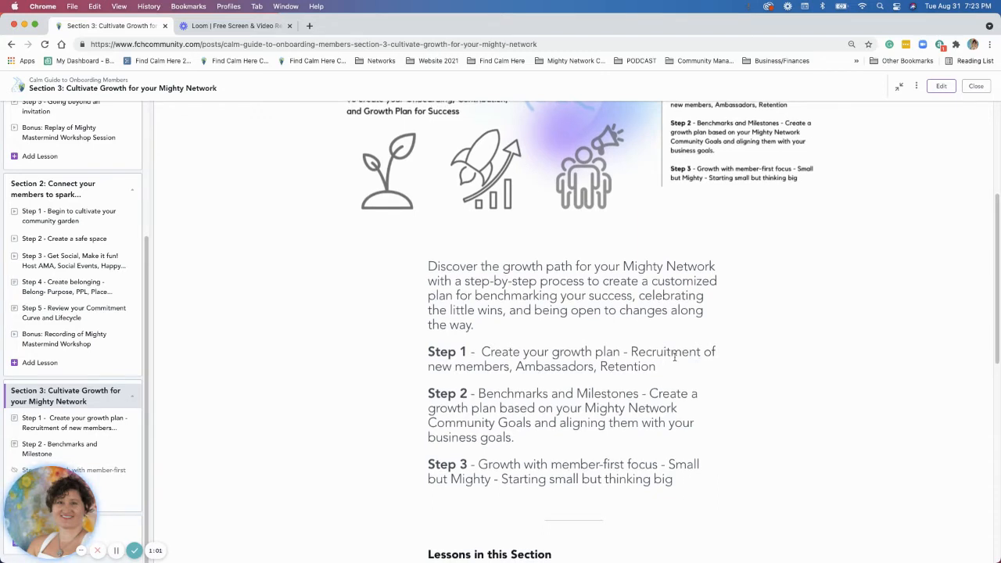
scroll(down, 3)
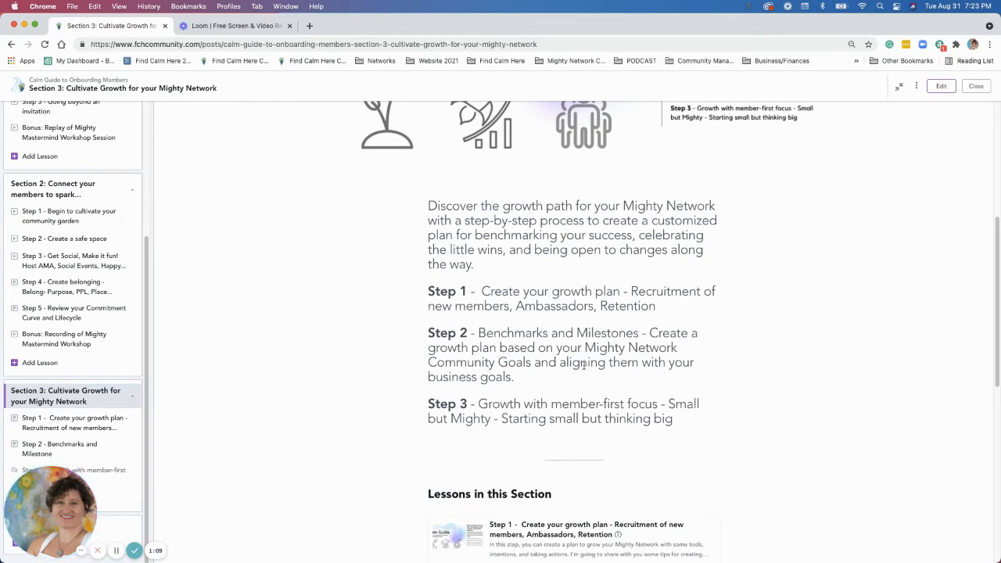
mouse_move(499, 392)
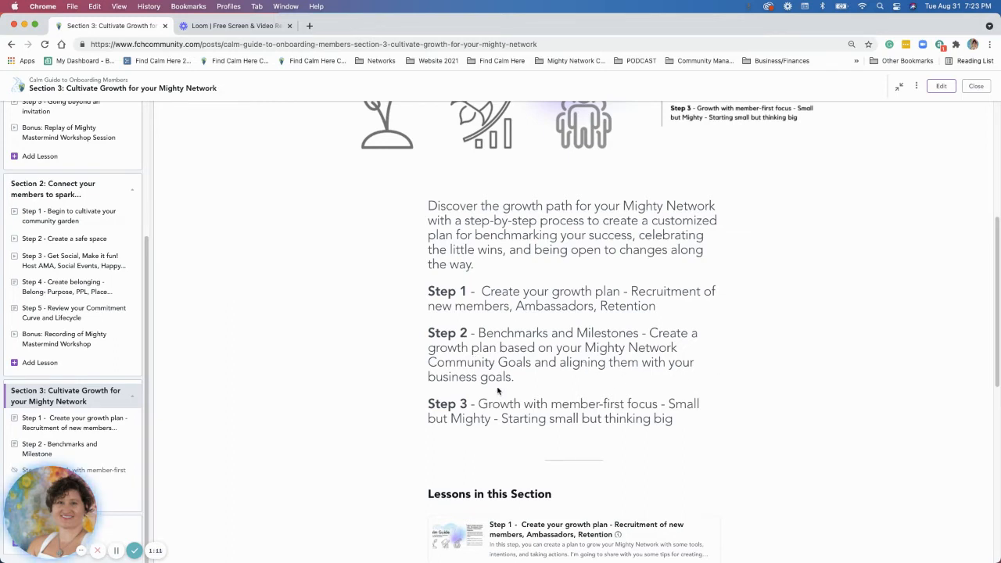
mouse_move(509, 391)
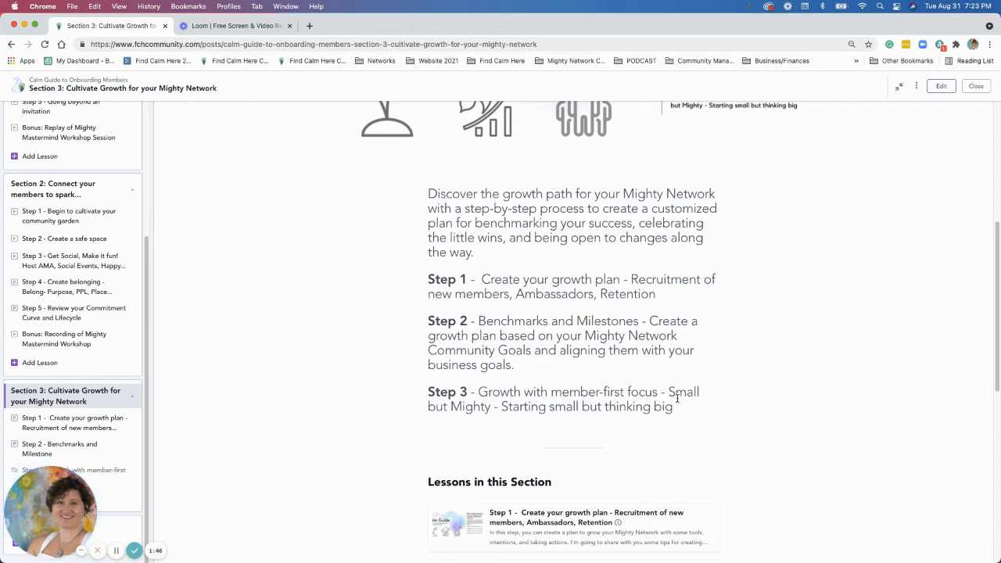
scroll(up, 3)
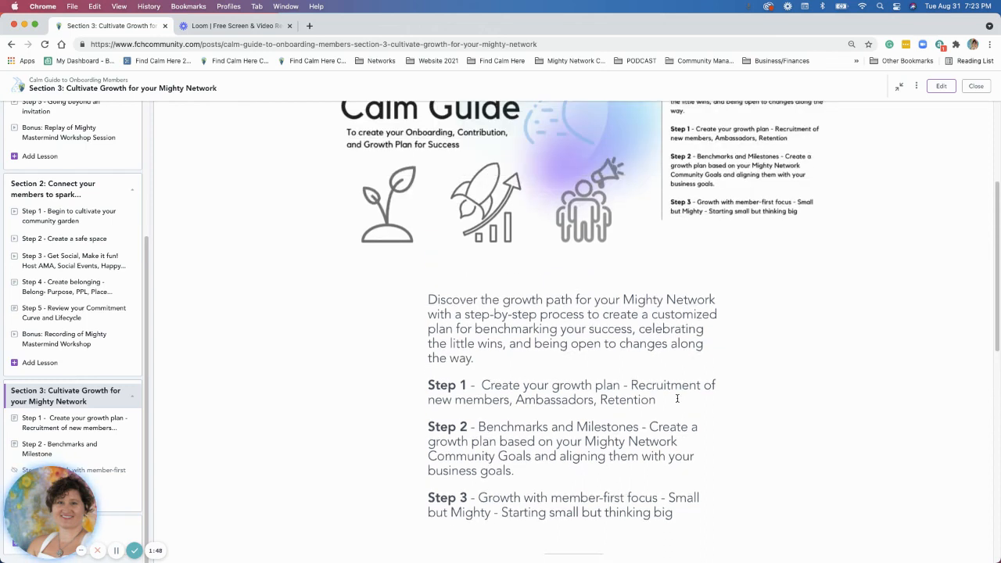
scroll(up, 3)
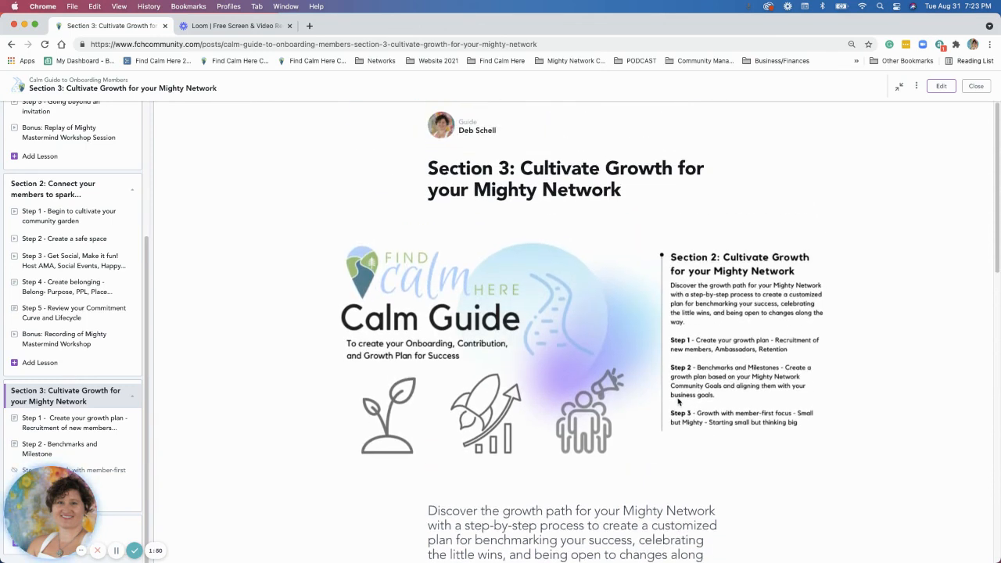